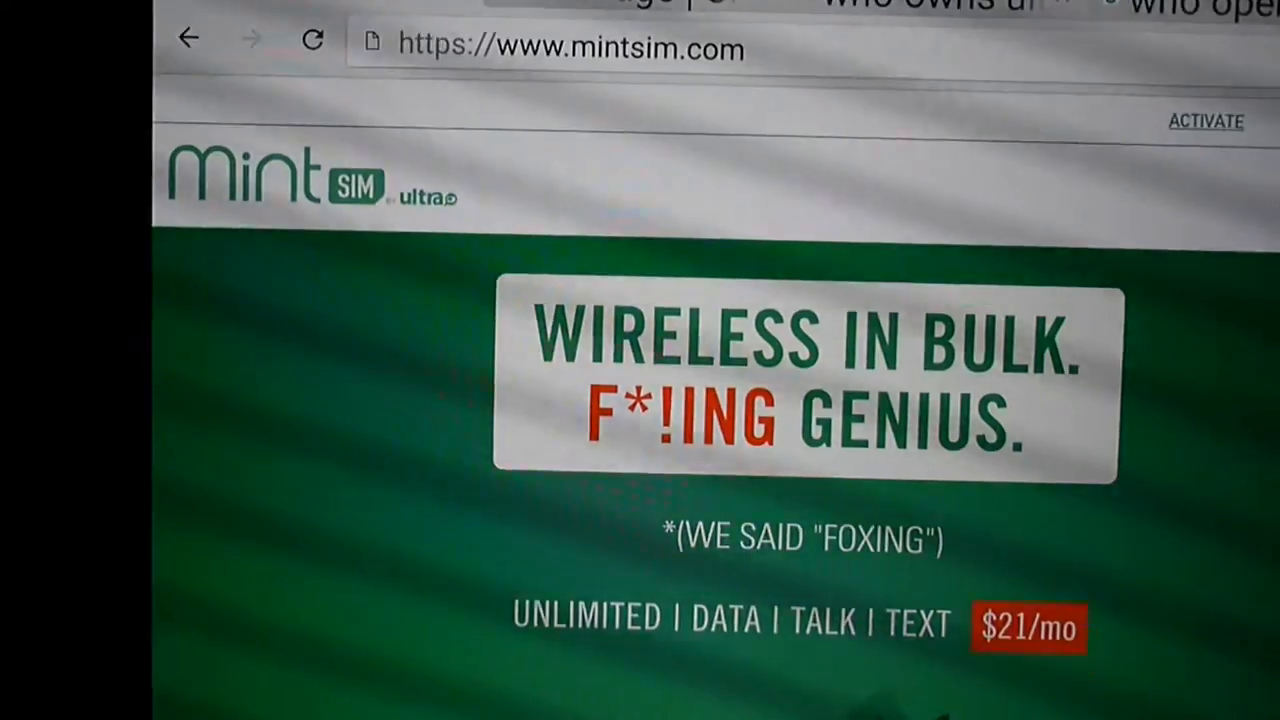
Scroll through the mintsim.com homepage data options, perks and Shop Mint Plans section.
scroll(down, 3)
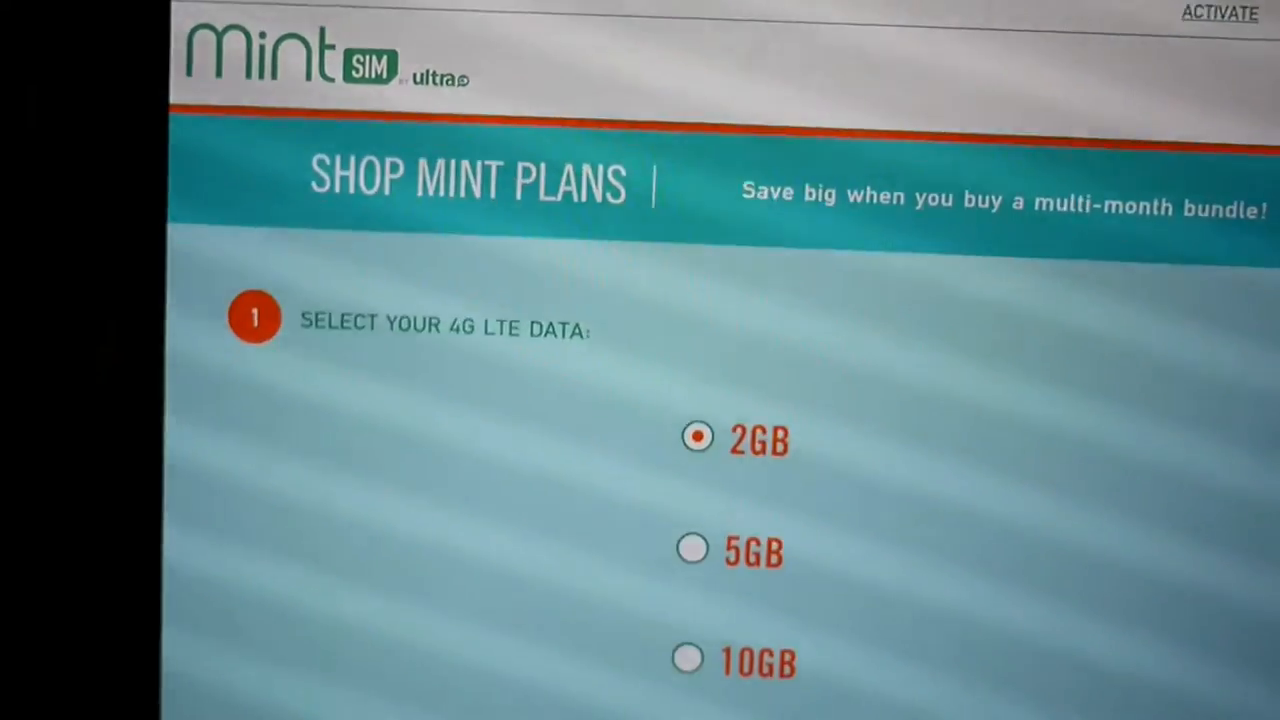
scroll(down, 3)
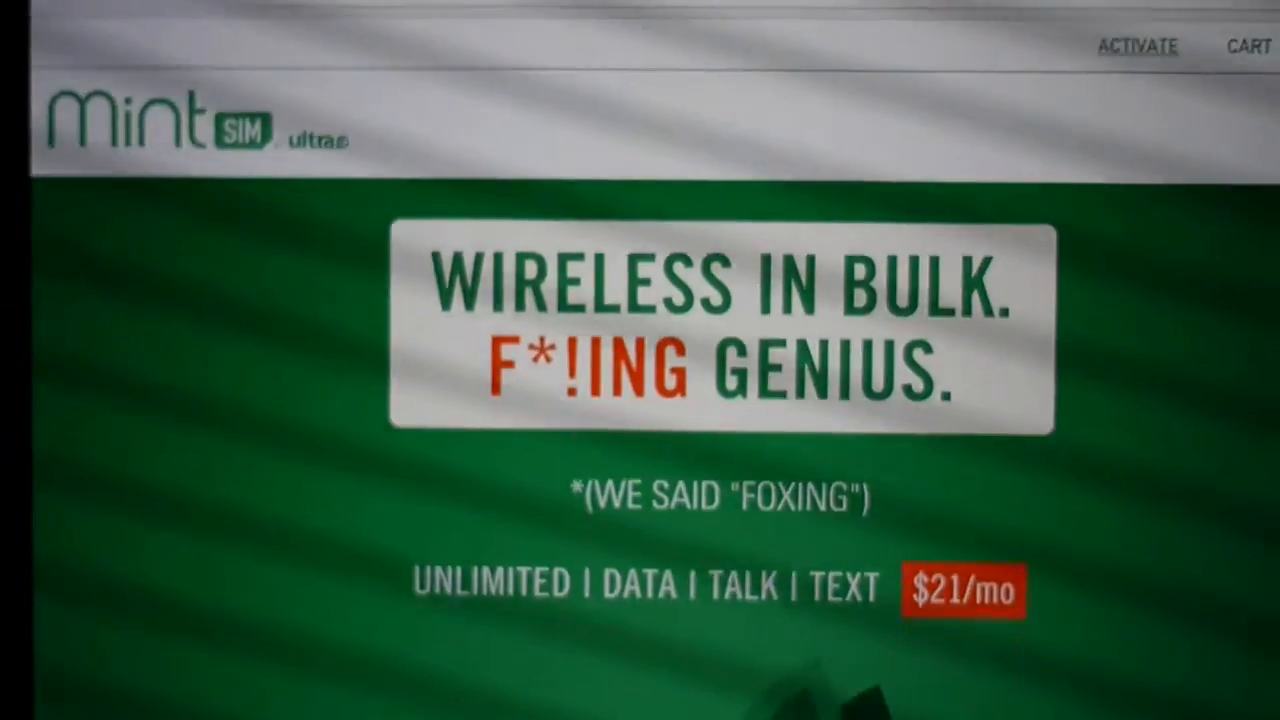
scroll(down, 3)
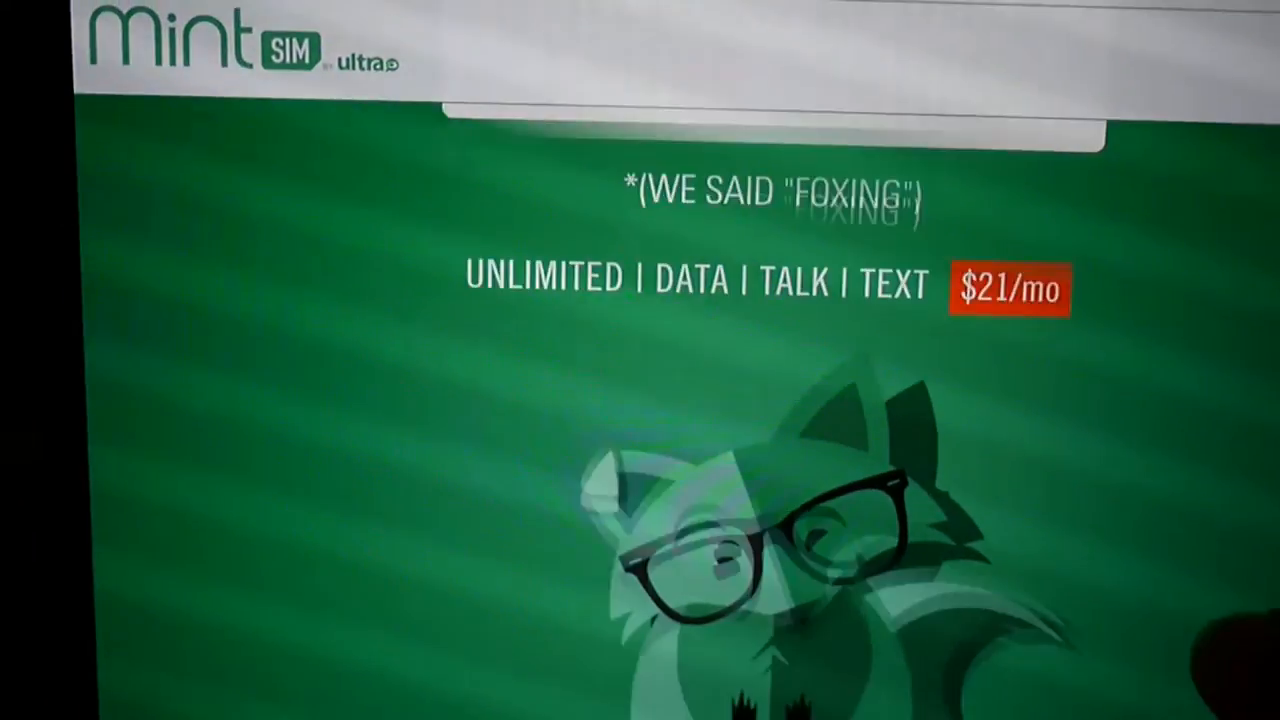
scroll(down, 3)
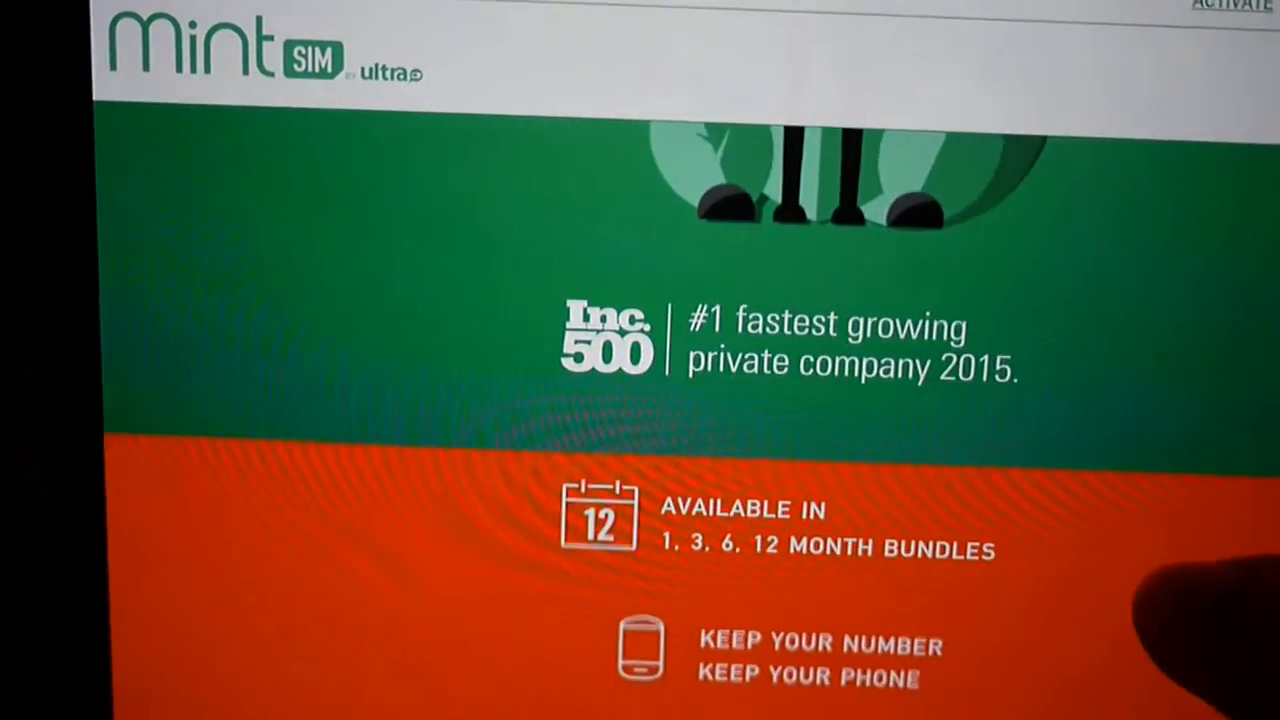
scroll(up, 3)
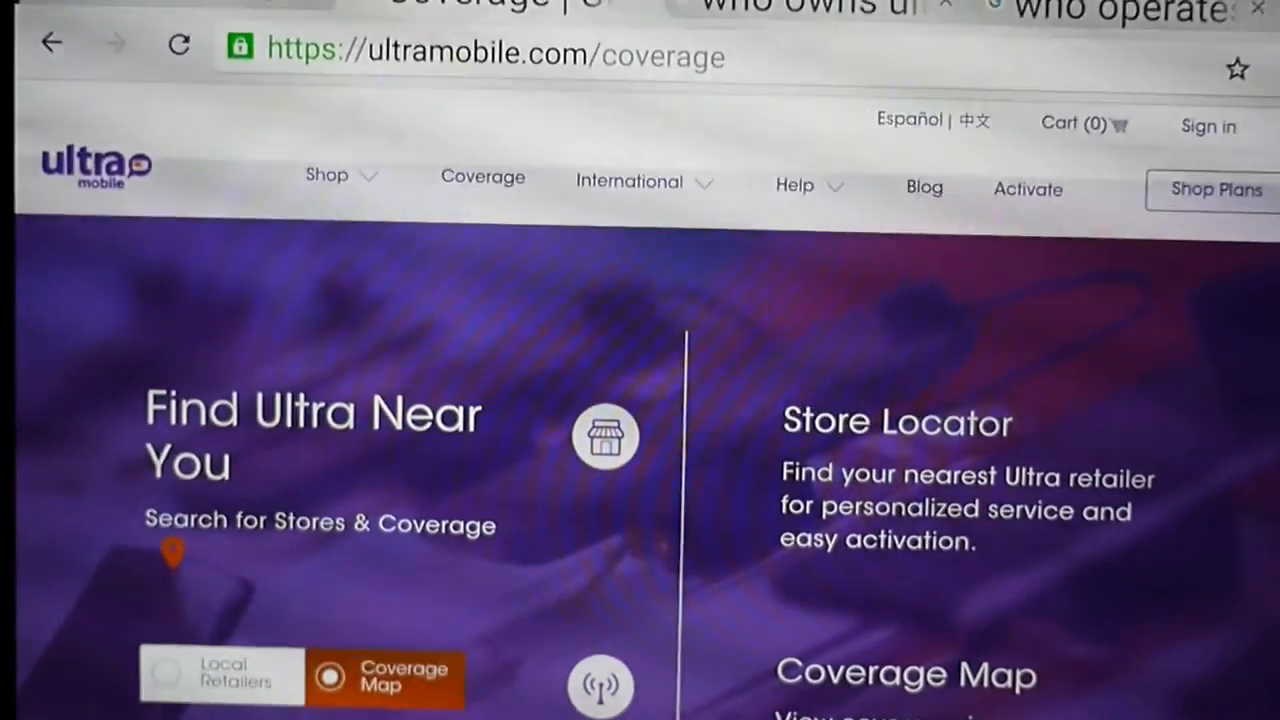
scroll(down, 3)
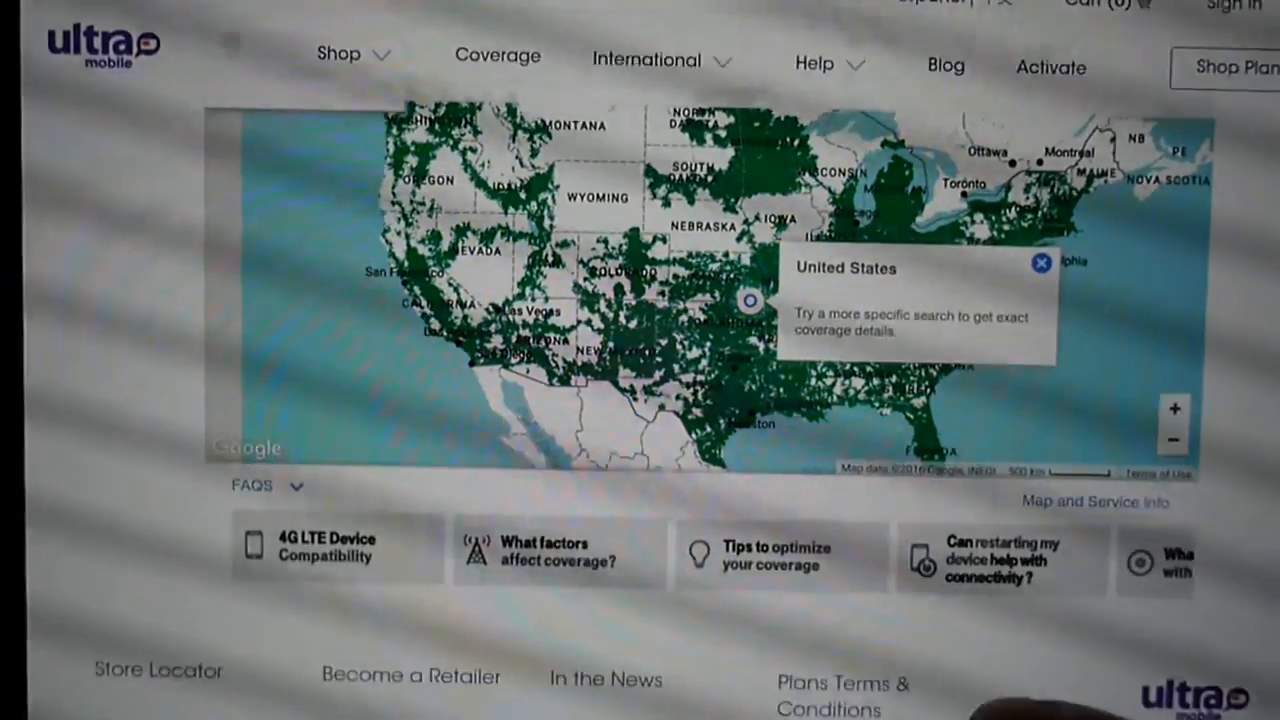
scroll(up, 3)
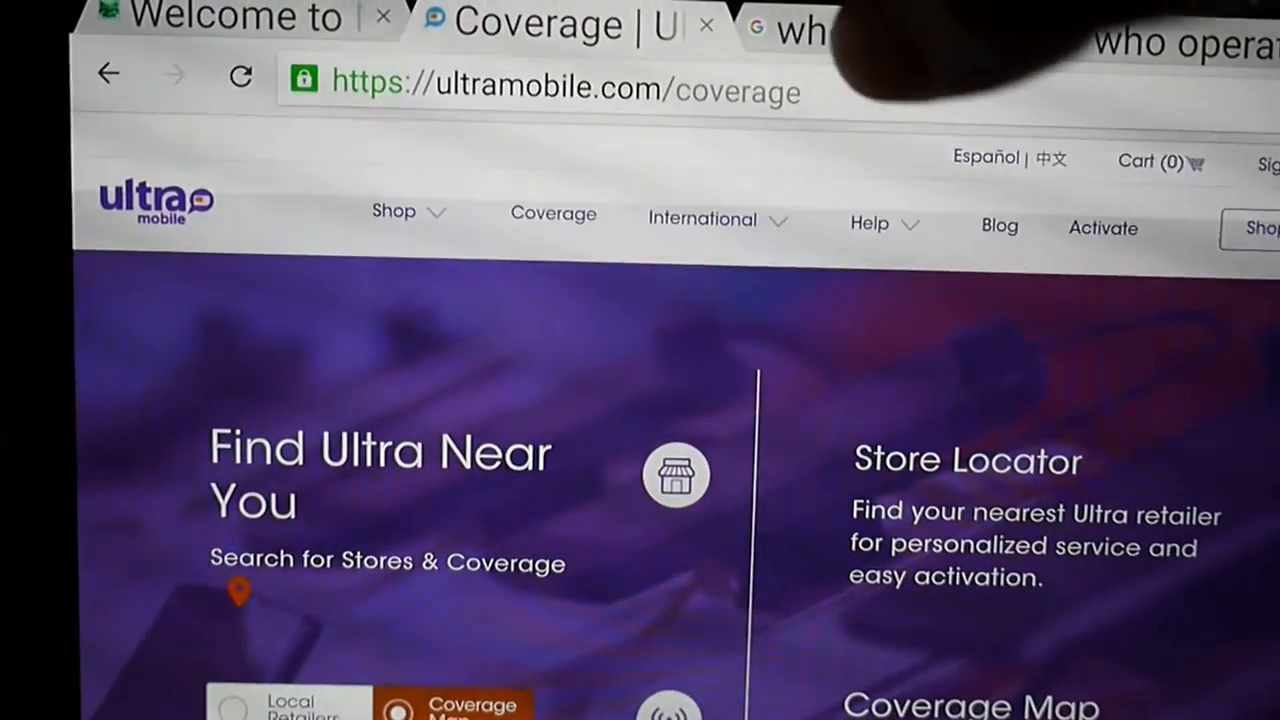
Review Google results for 'who owns ultra mobile', showing T-Mobile as host network.
click(800, 28)
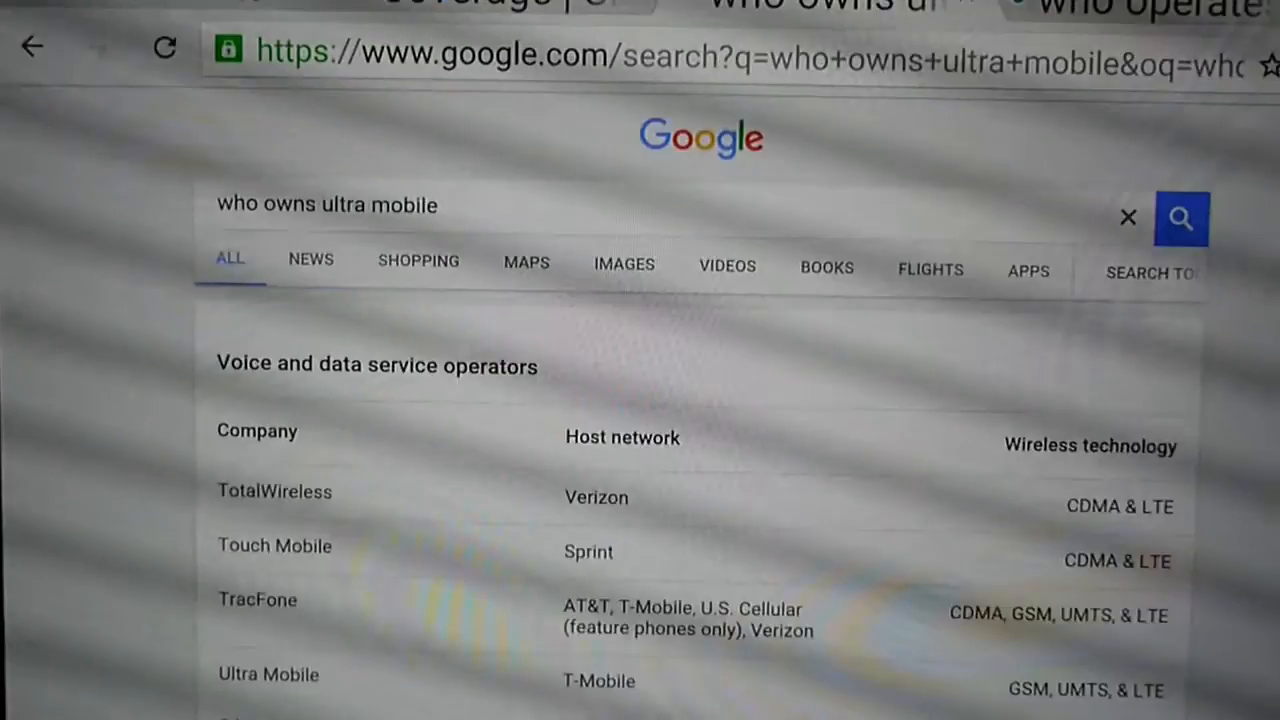
scroll(down, 3)
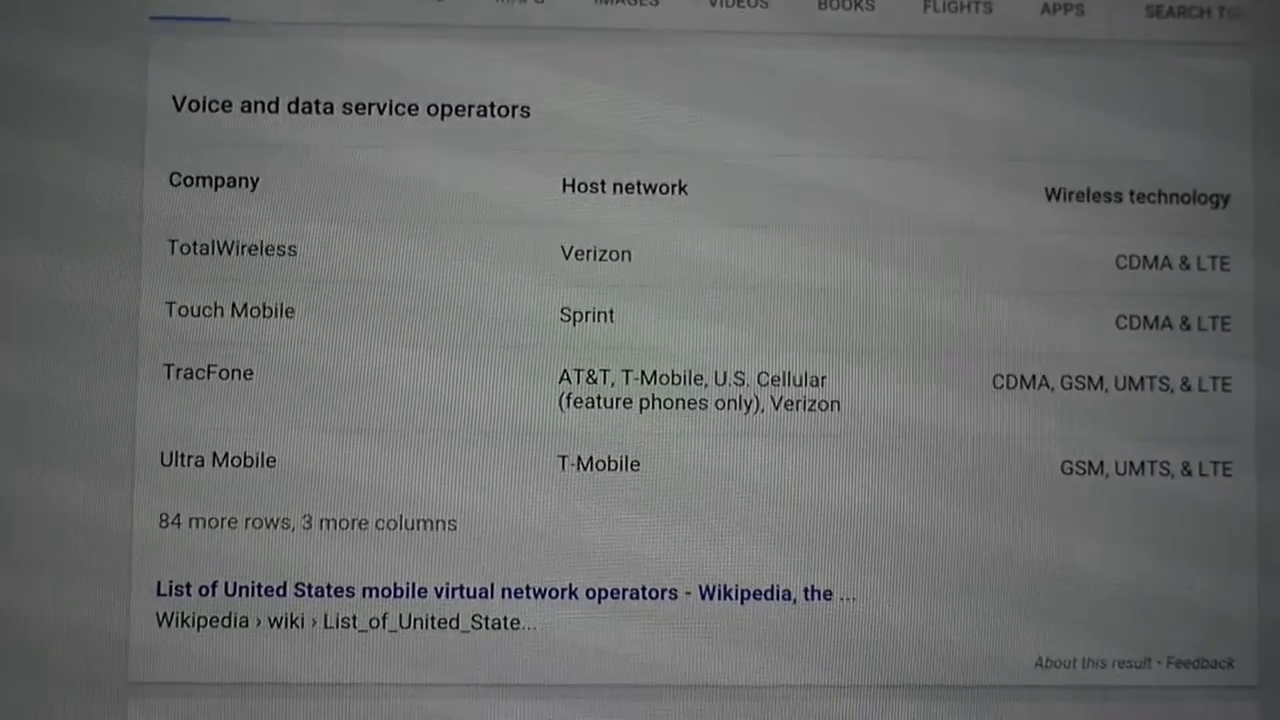
scroll(down, 3)
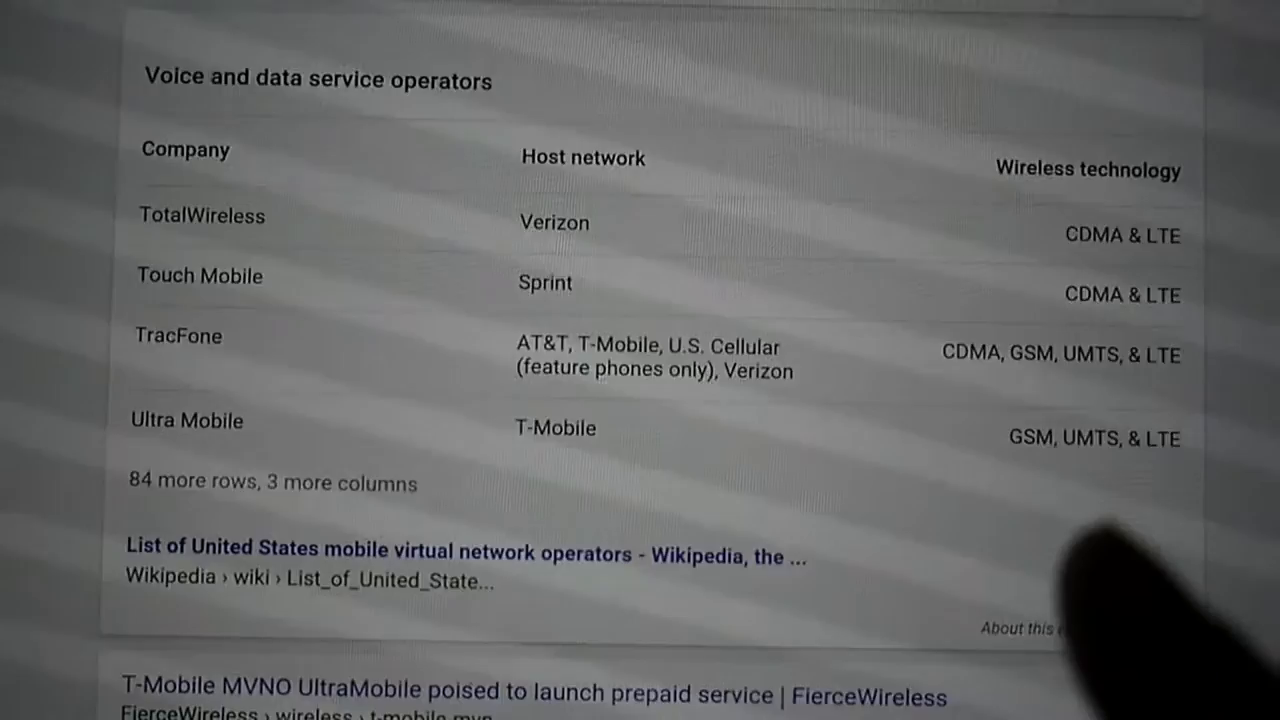
scroll(up, 3)
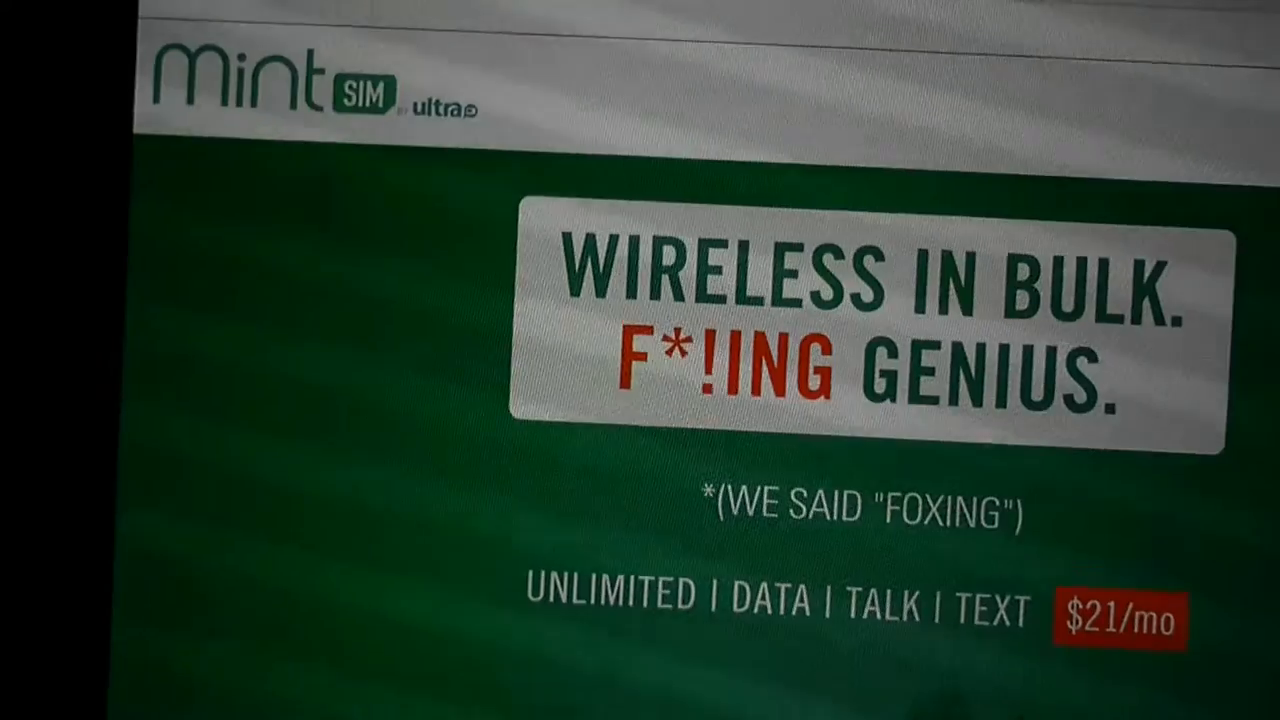
Scroll through Shop Mint Plans to the 2GB, 12-month bundle at $21/mo, $250 total.
scroll(down, 3)
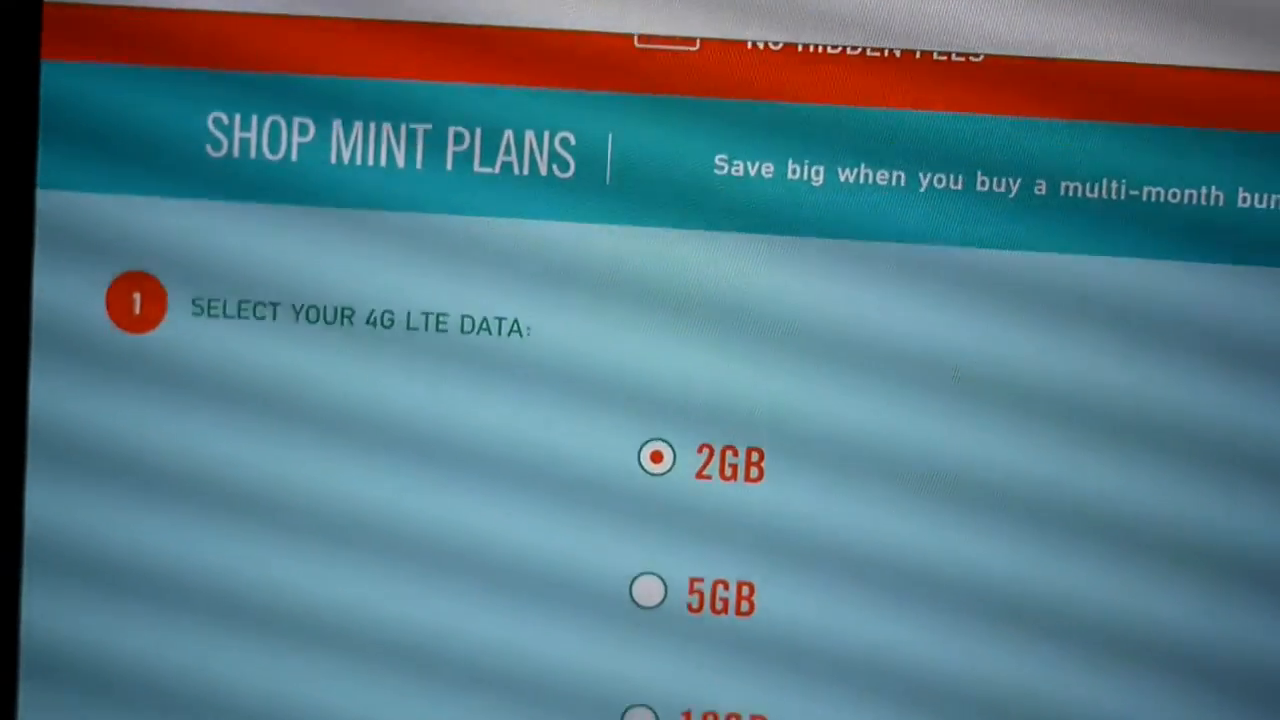
scroll(down, 3)
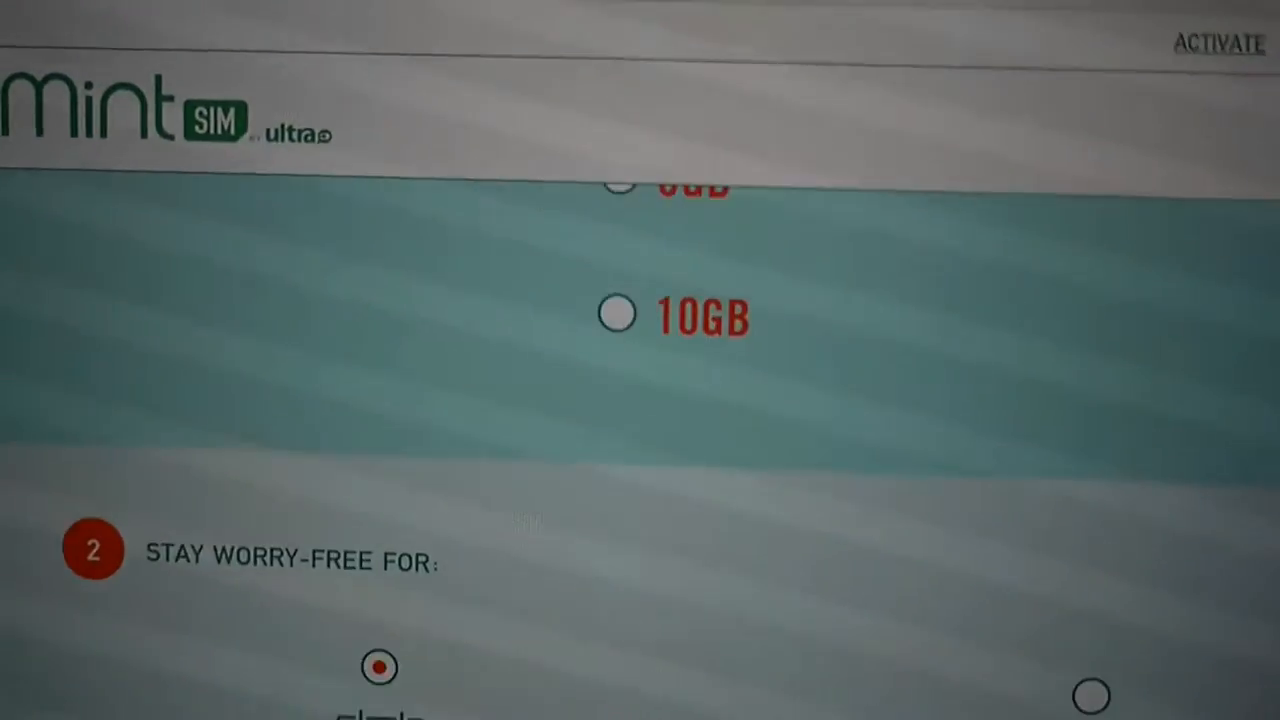
scroll(down, 3)
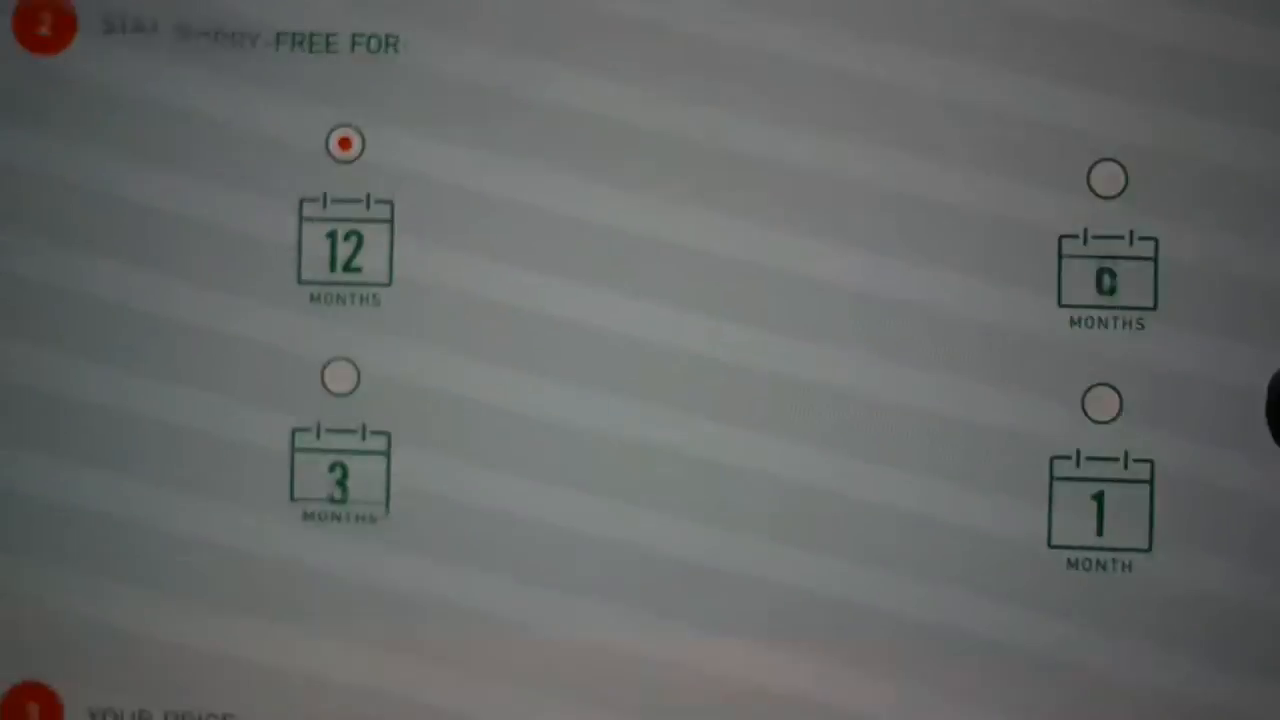
scroll(down, 3)
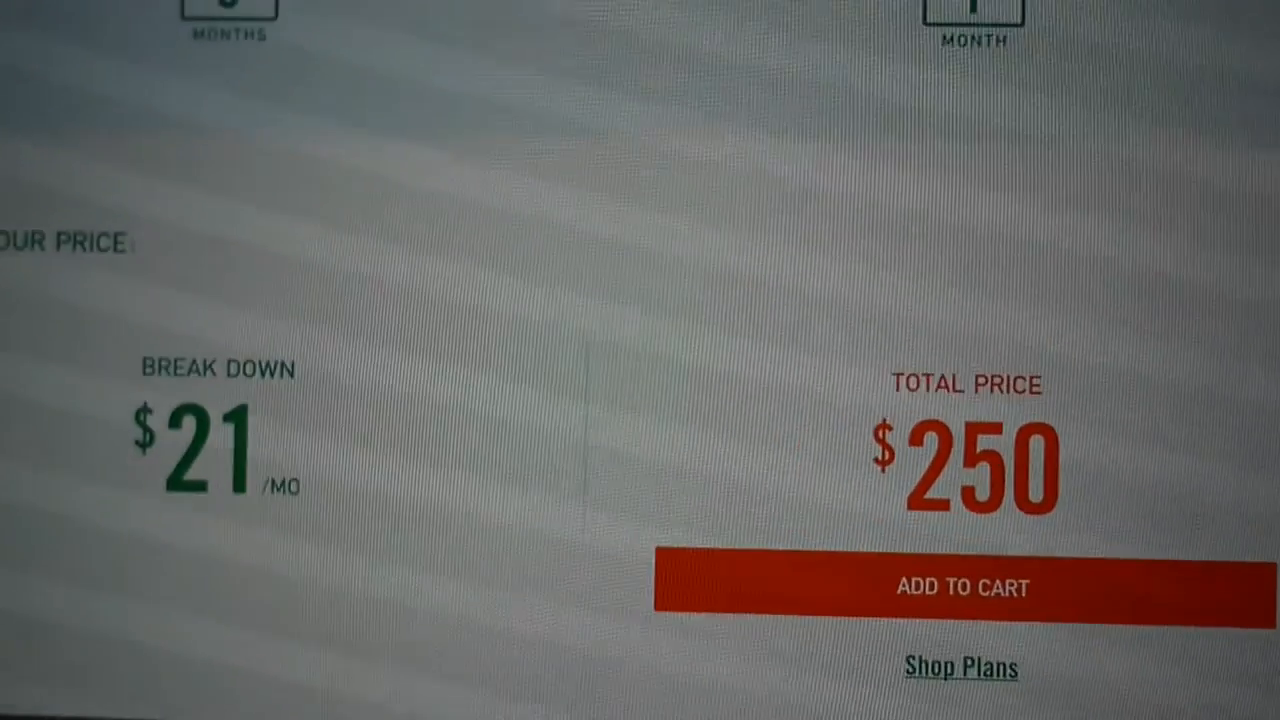
scroll(down, 3)
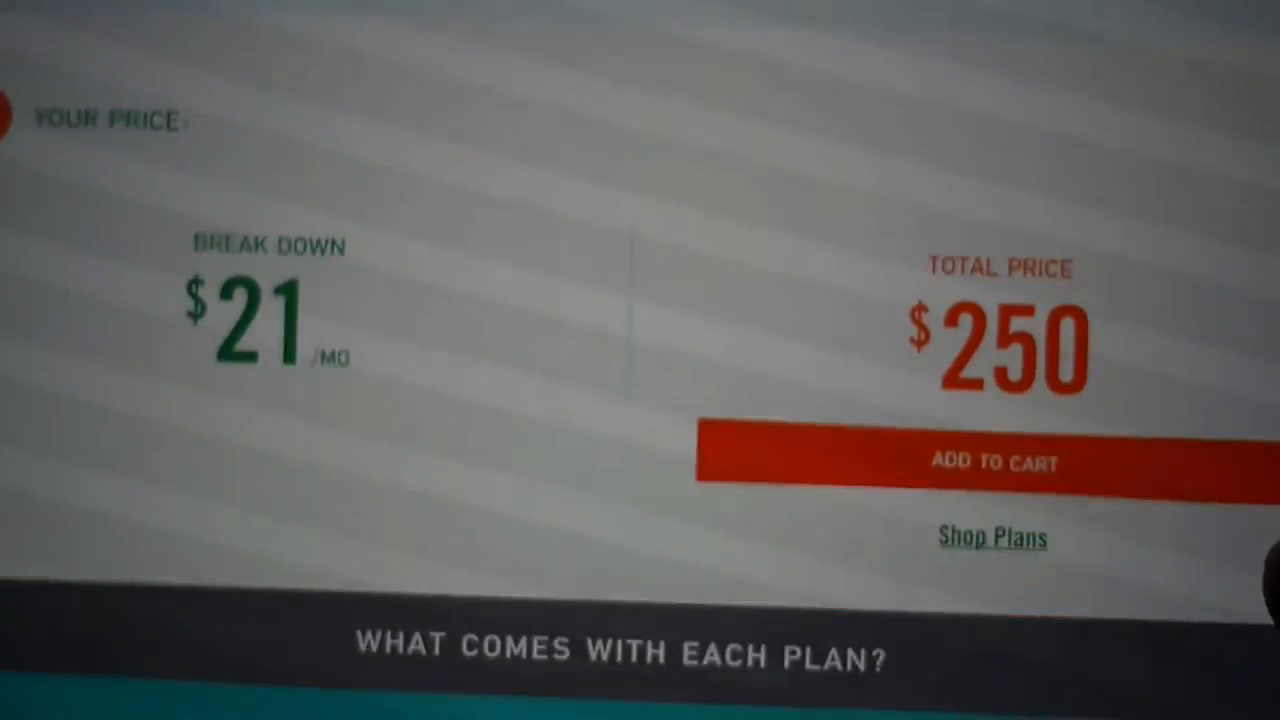
scroll(down, 3)
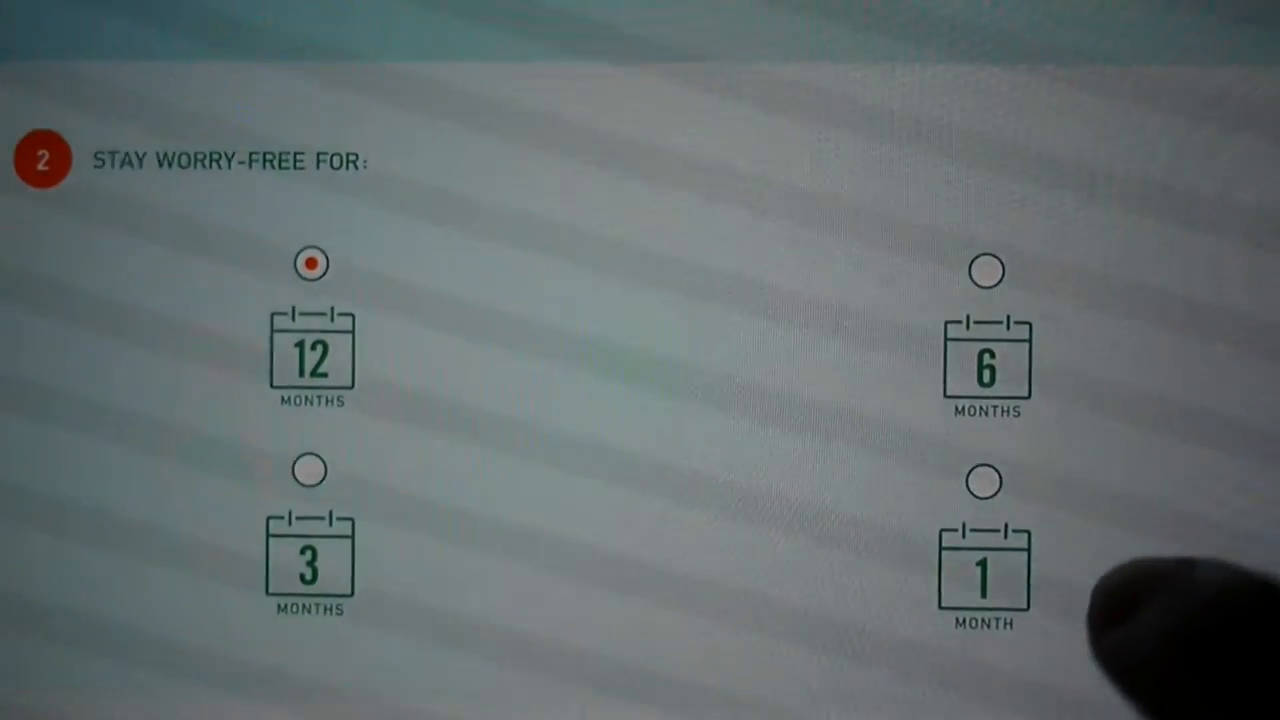
Try the 6-month plan ($25/mo), then settle on 1 month at $35.
click(985, 271)
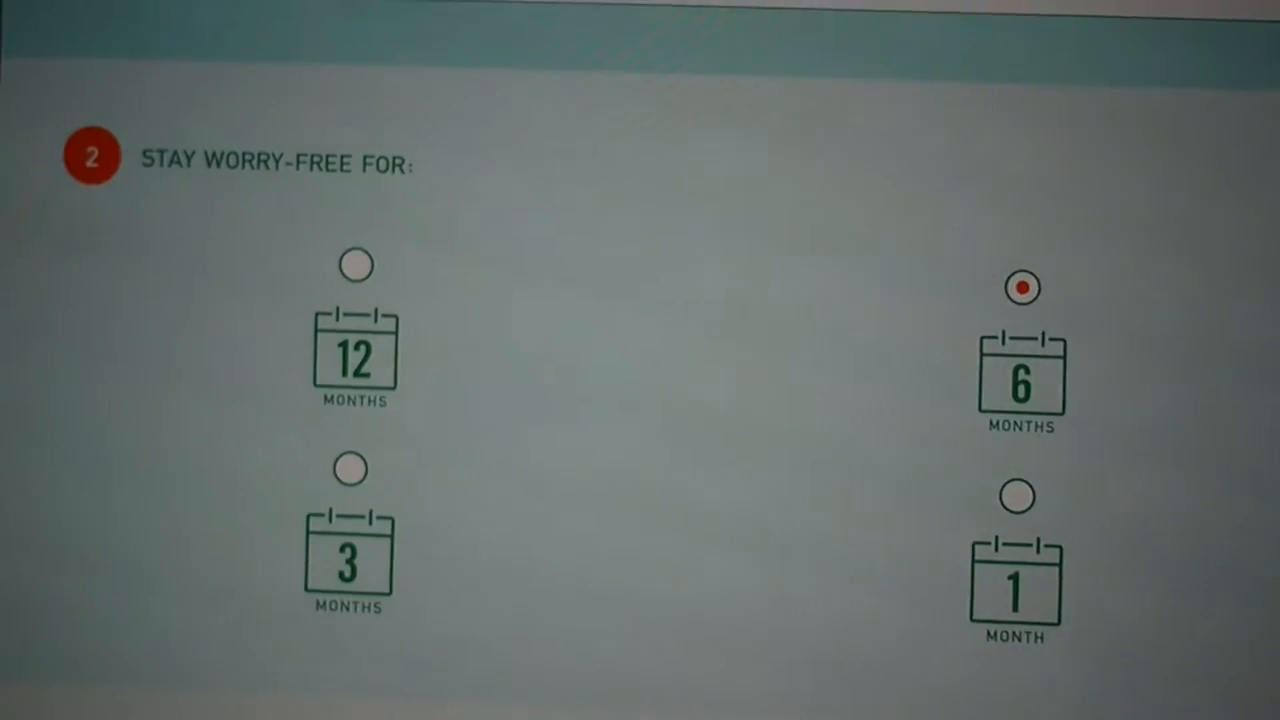
scroll(down, 3)
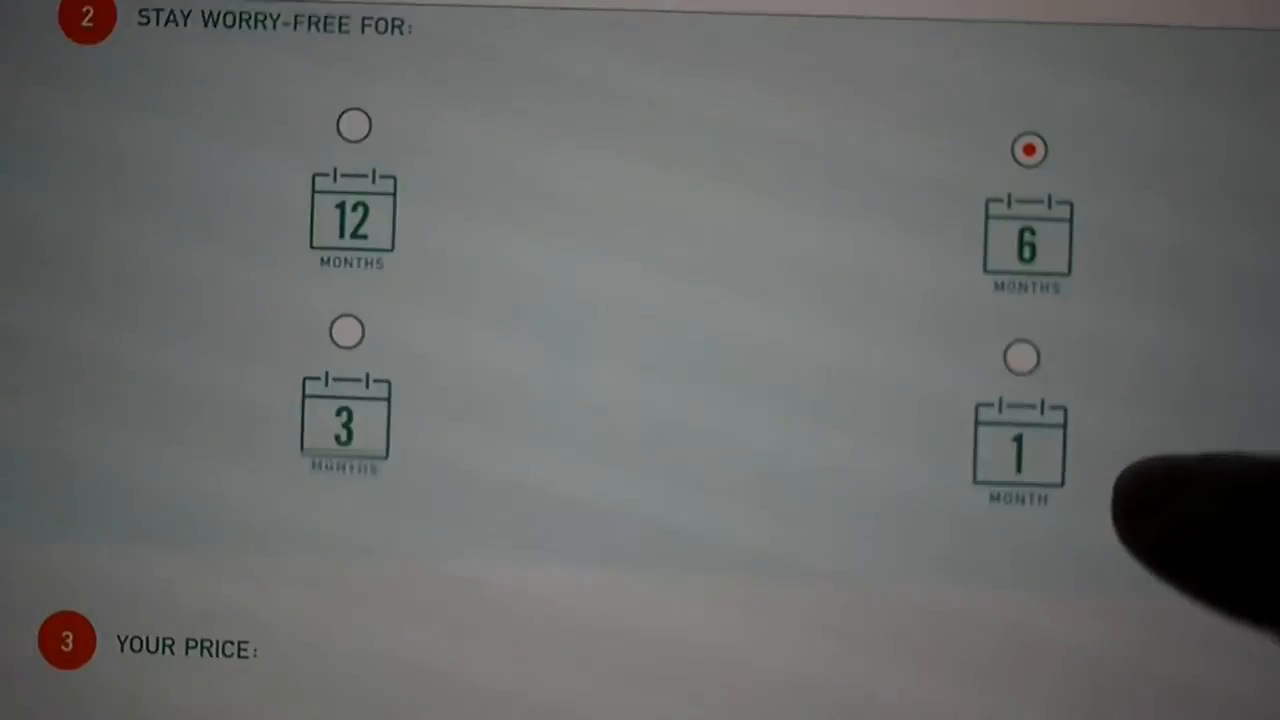
scroll(down, 3)
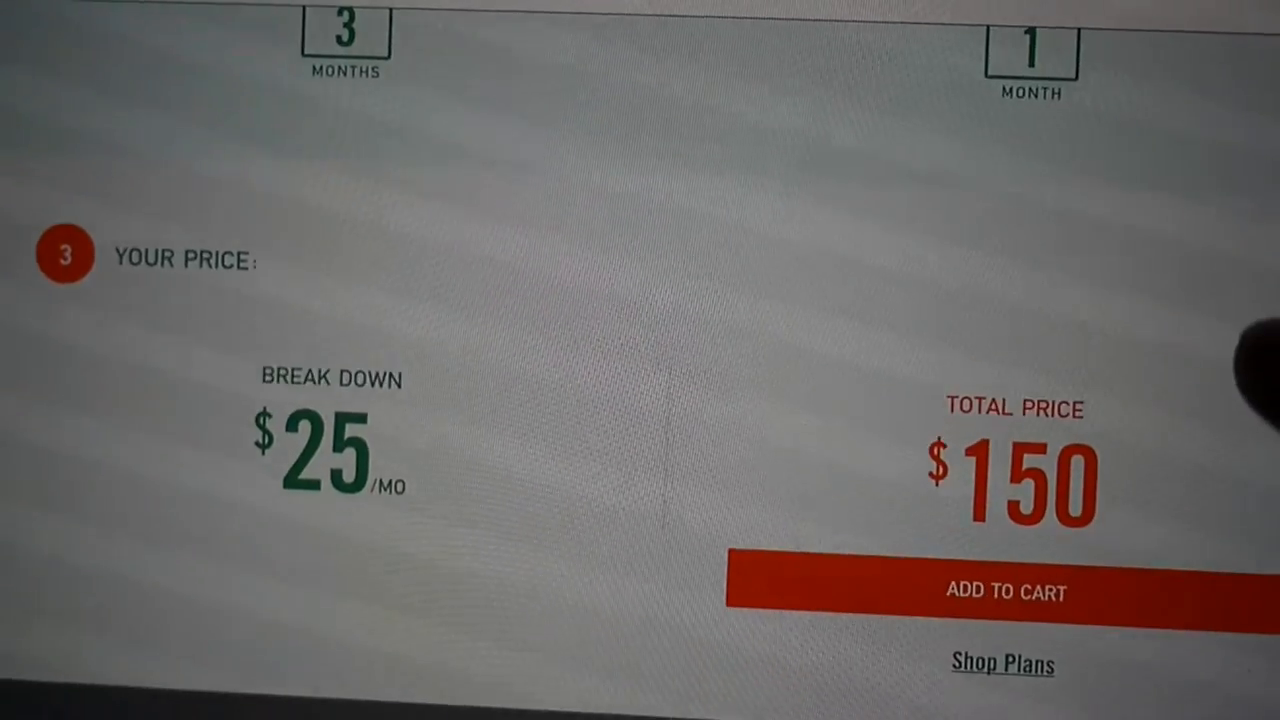
scroll(up, 3)
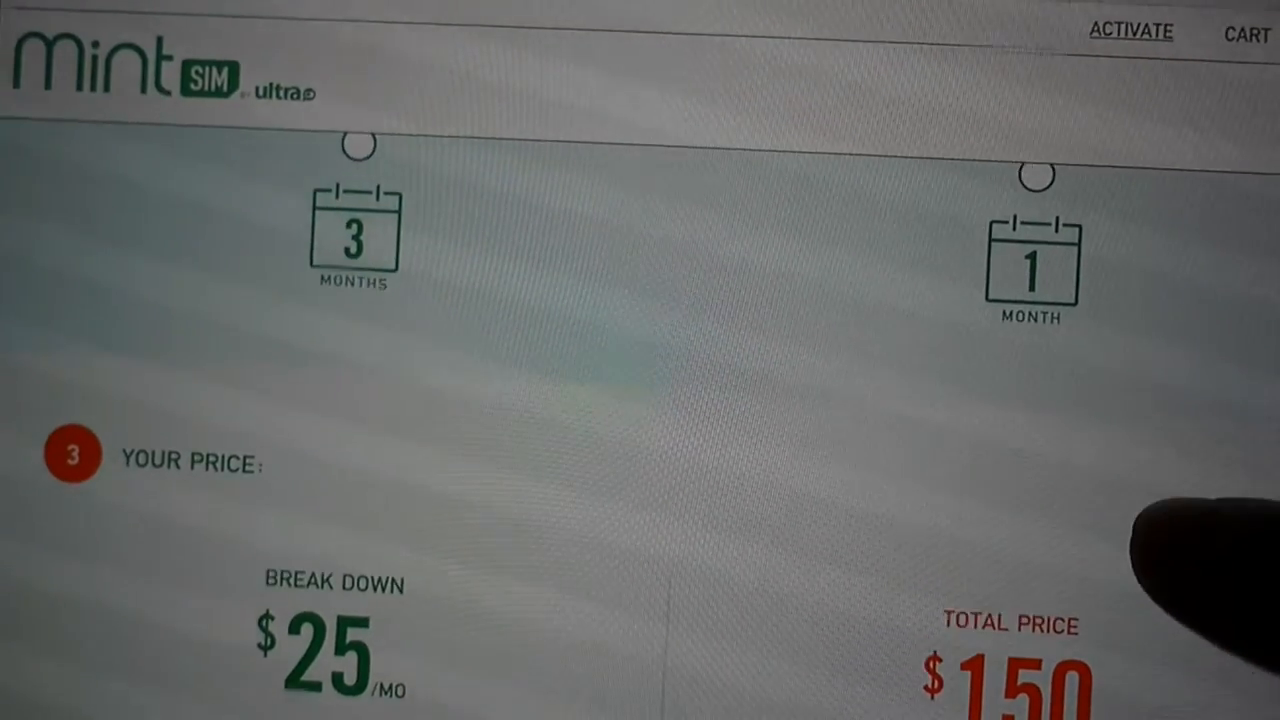
scroll(down, 3)
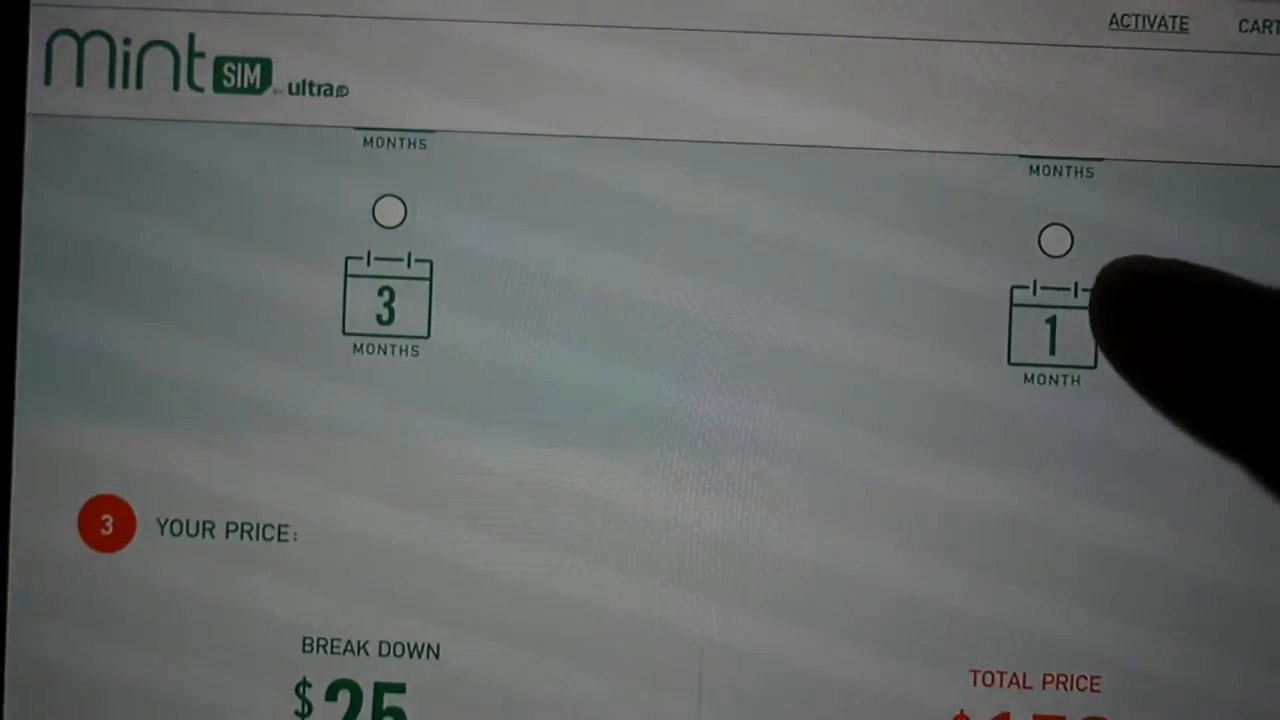
click(1055, 240)
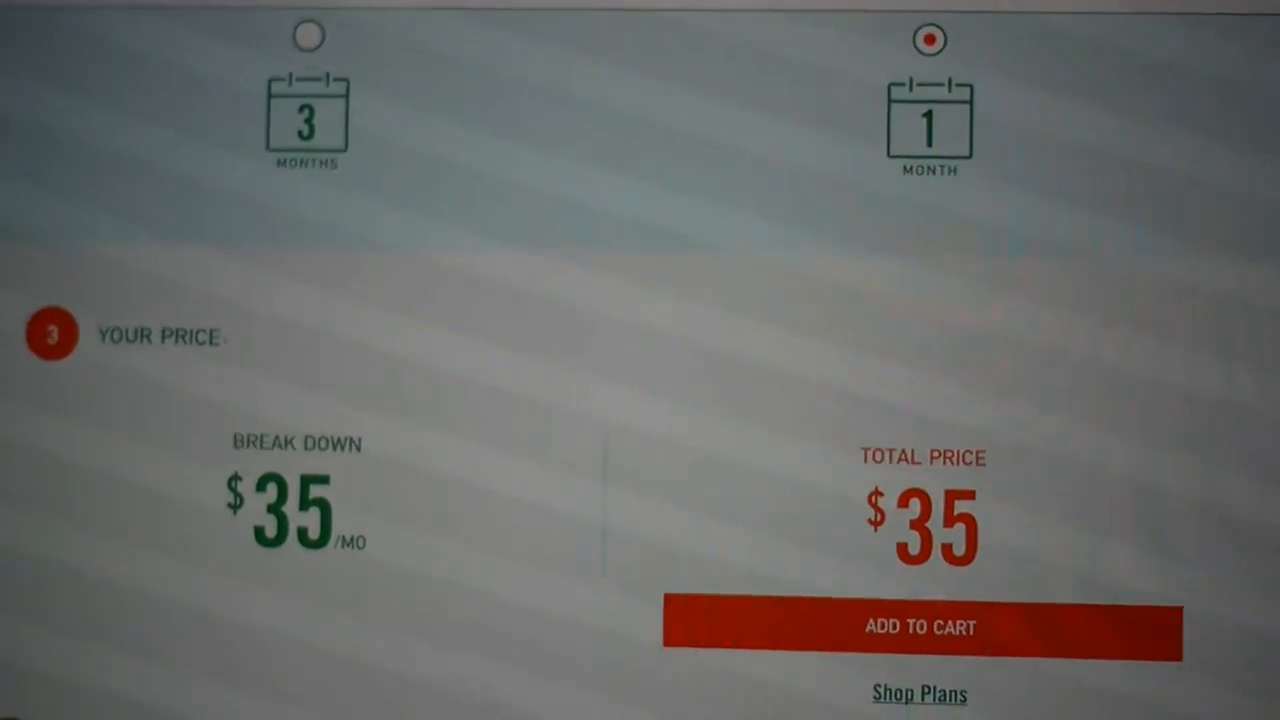
Scroll past plan perks and Getting Started to the Mint $250 versus AT&T/Verizon $660 chart.
scroll(down, 3)
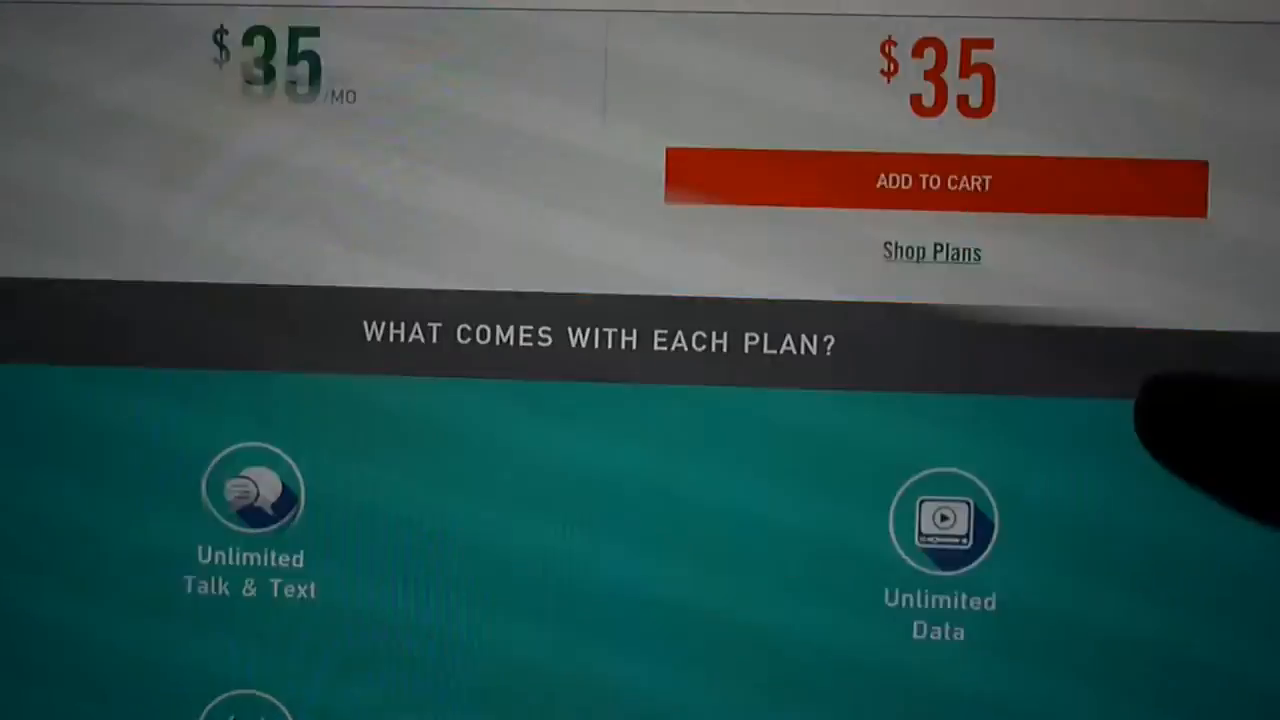
scroll(down, 3)
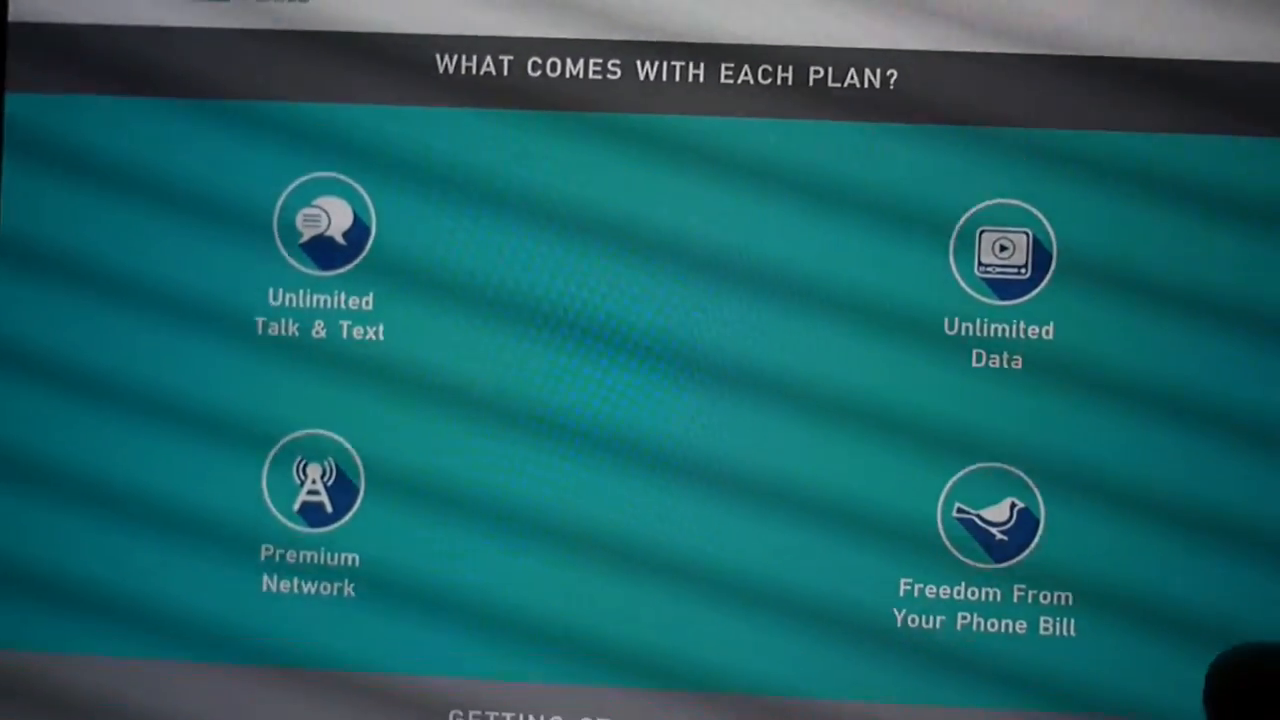
scroll(down, 3)
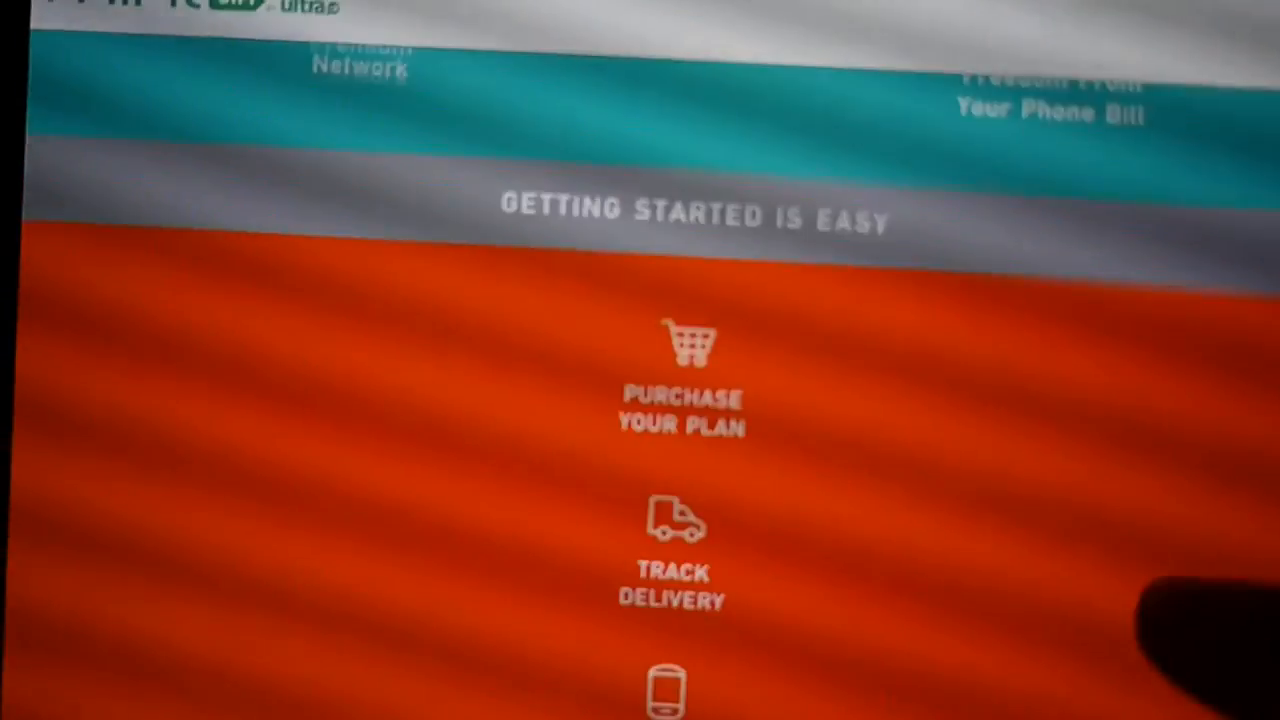
scroll(down, 3)
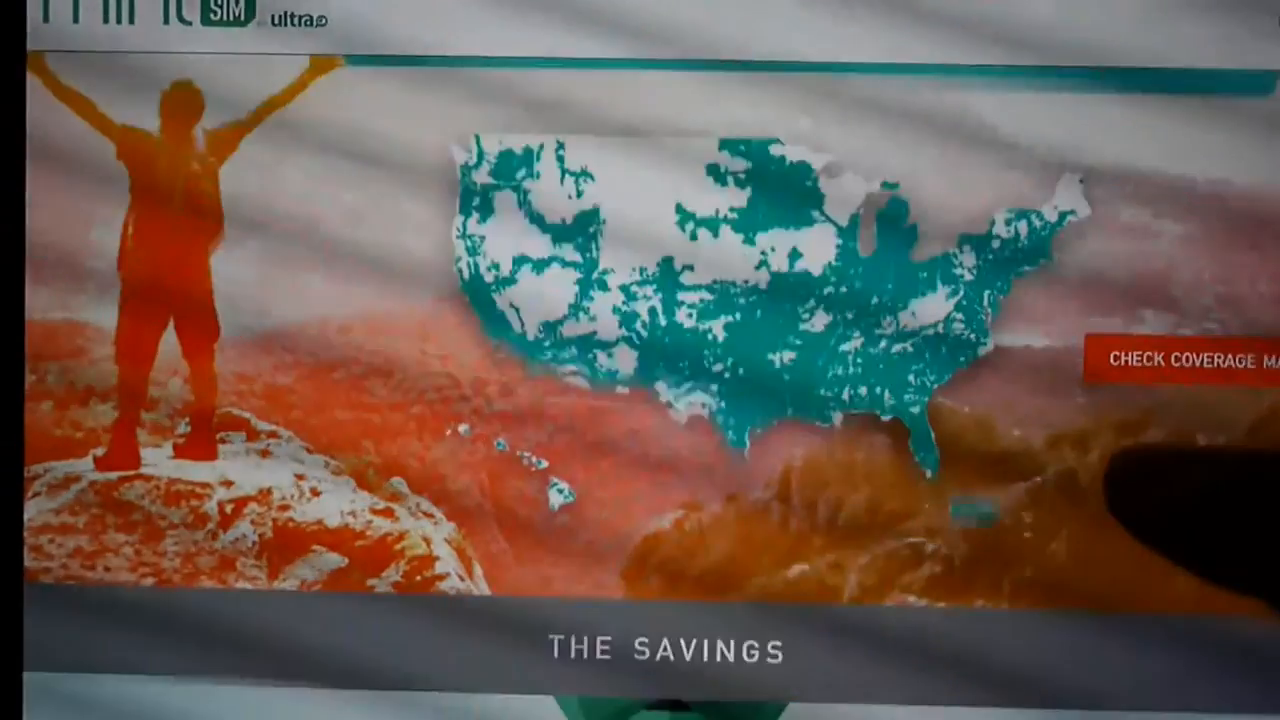
scroll(down, 3)
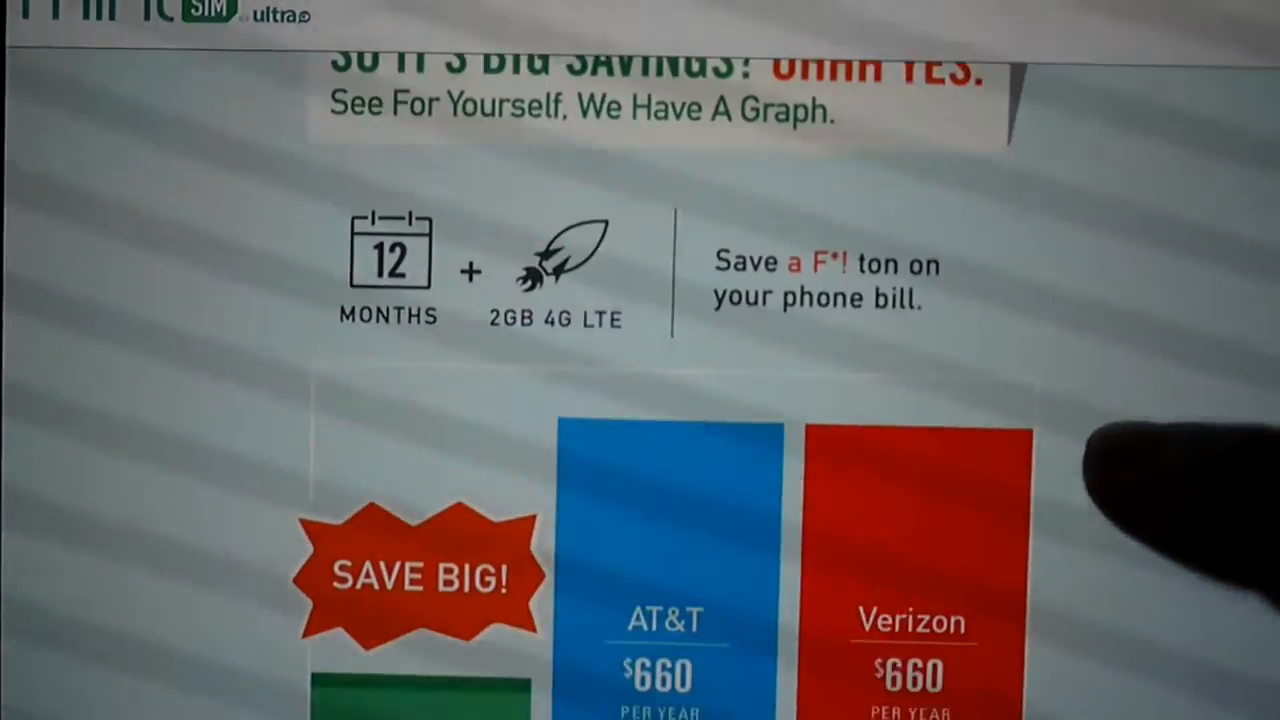
scroll(down, 3)
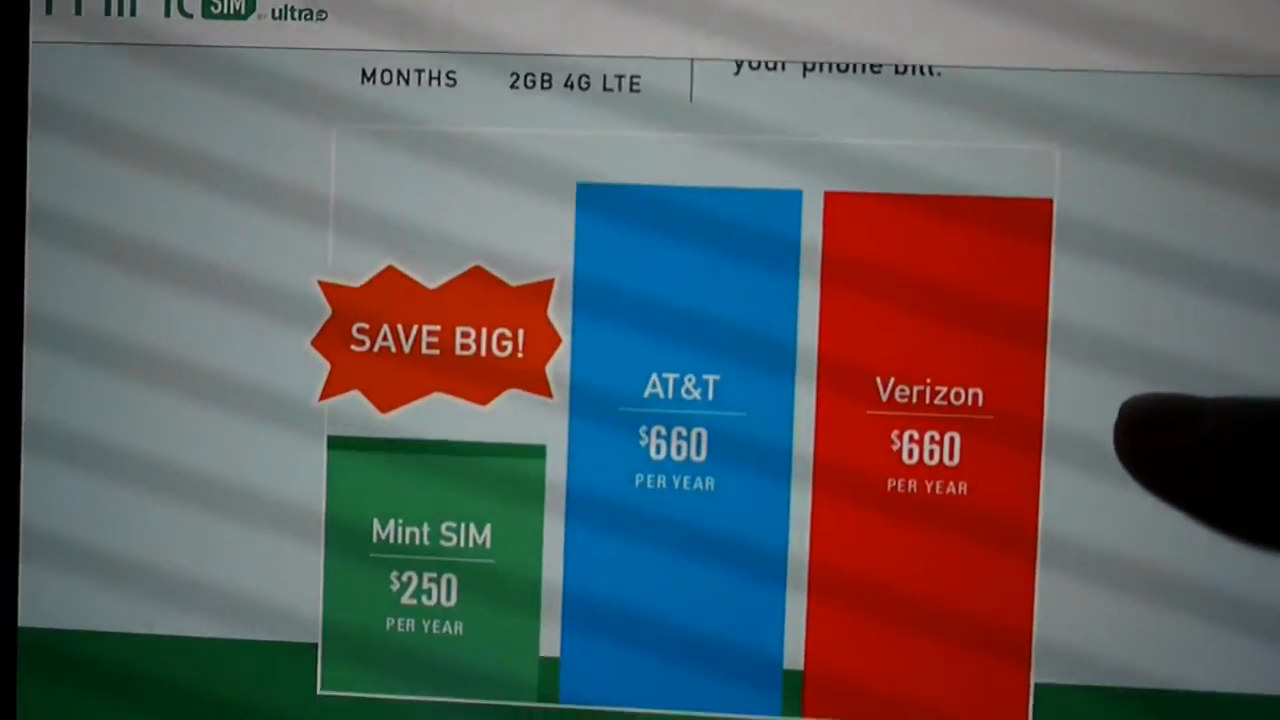
scroll(down, 3)
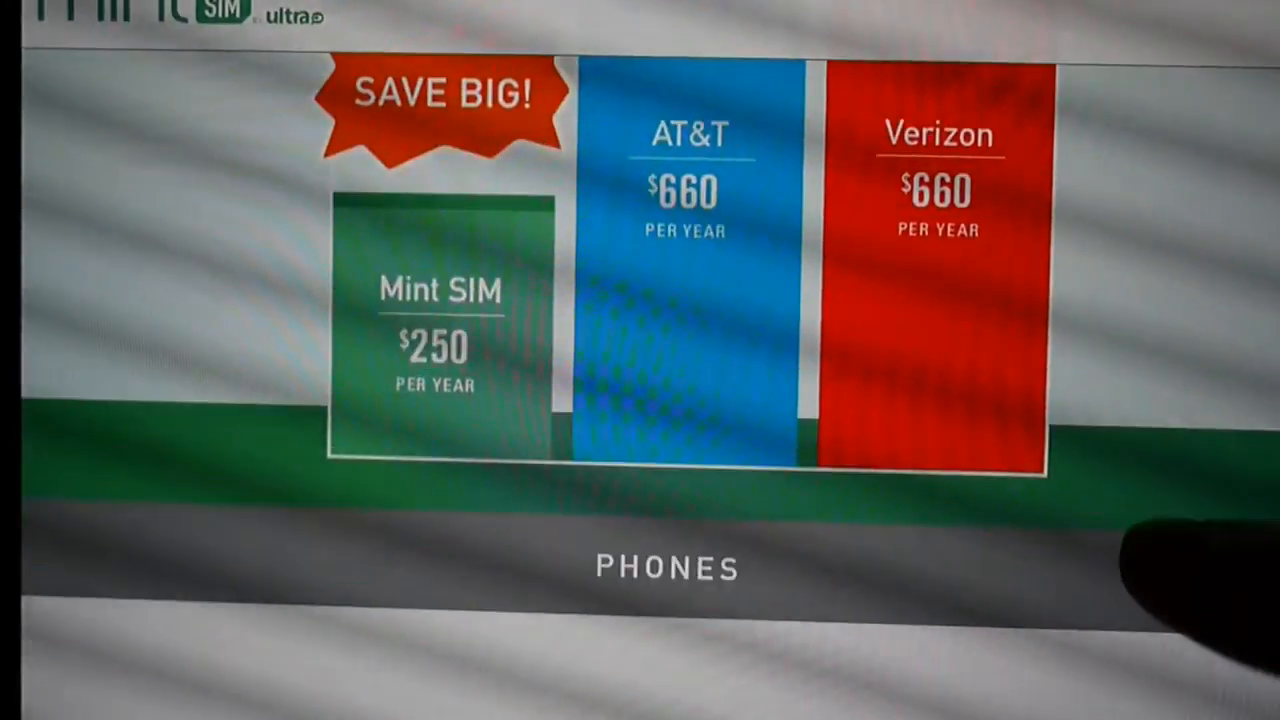